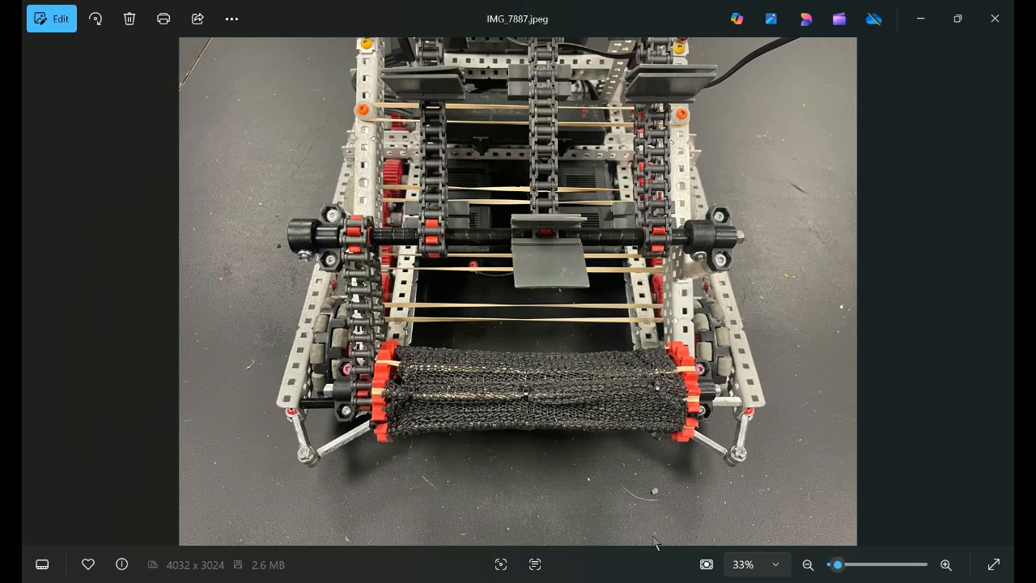
mouse_move(385, 433)
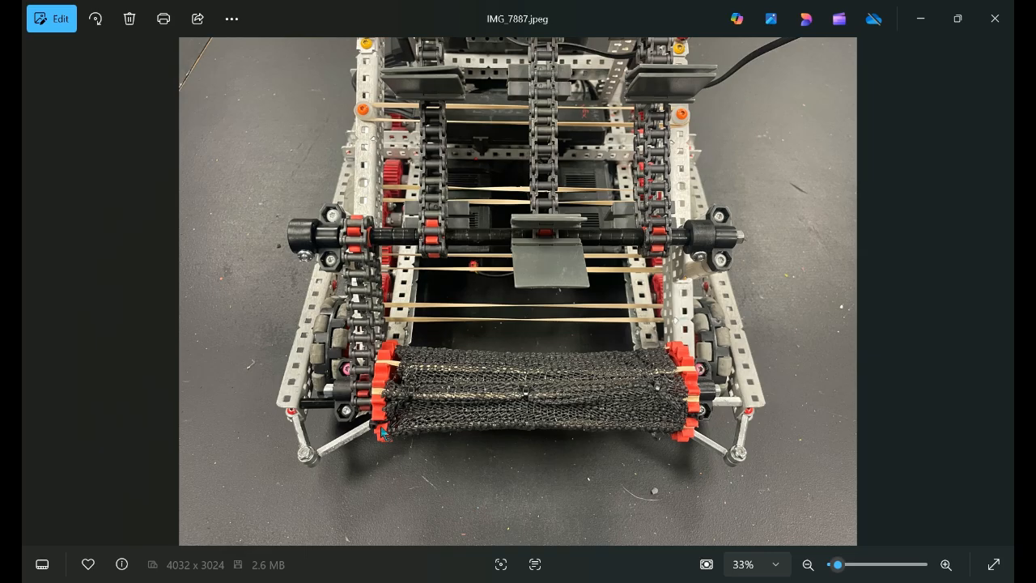
mouse_move(411, 407)
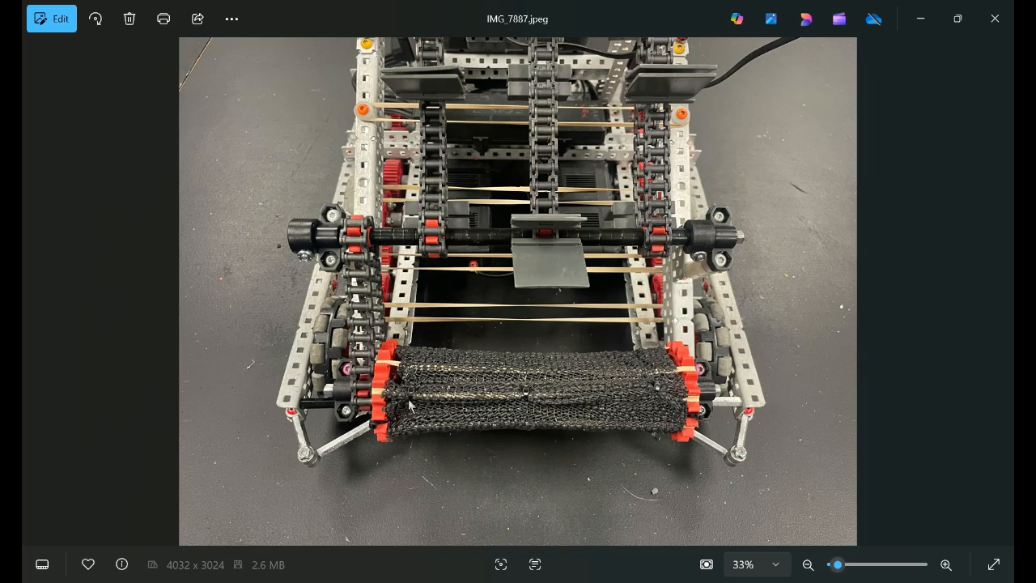
mouse_move(433, 430)
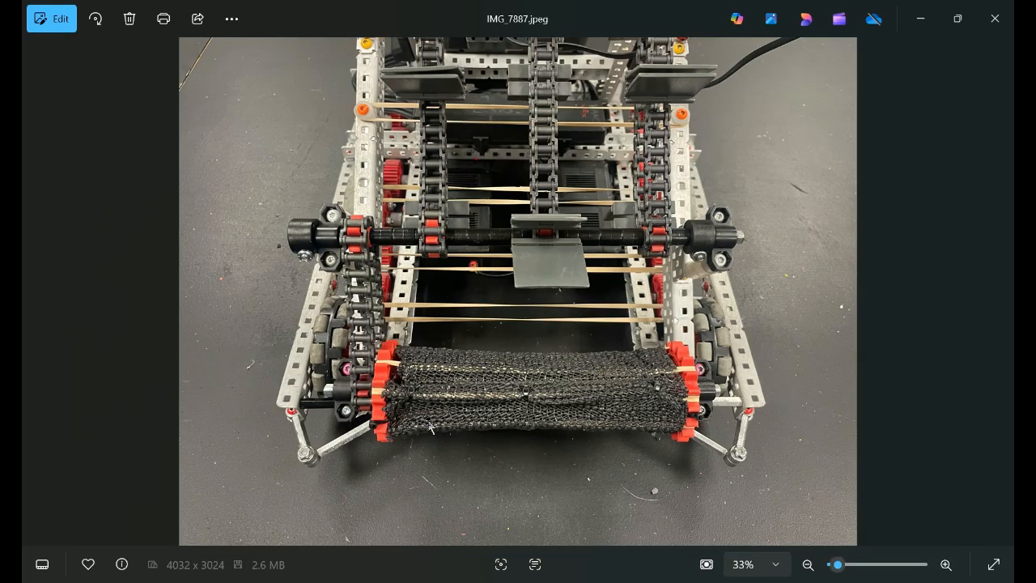
mouse_move(480, 428)
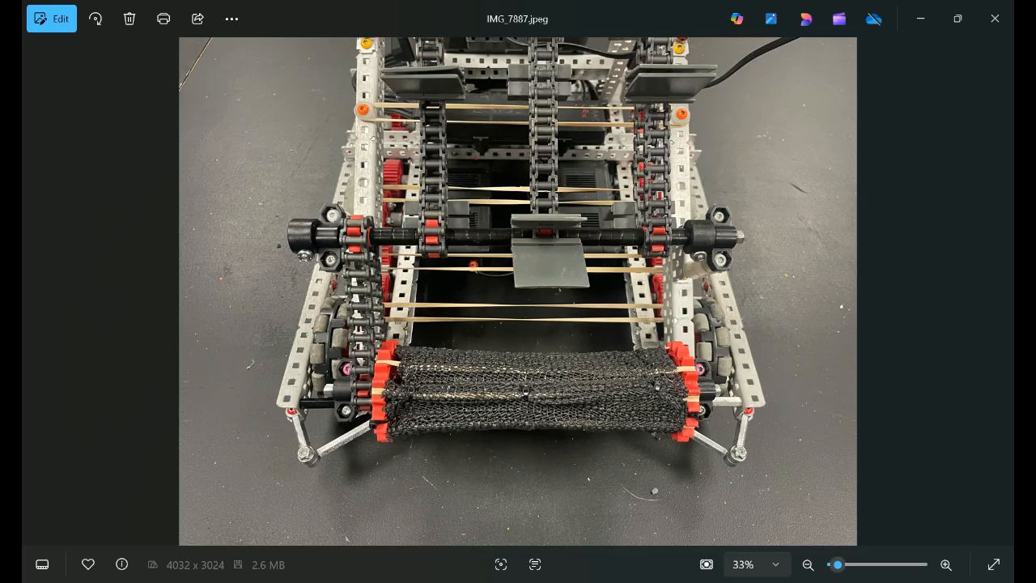
mouse_move(405, 429)
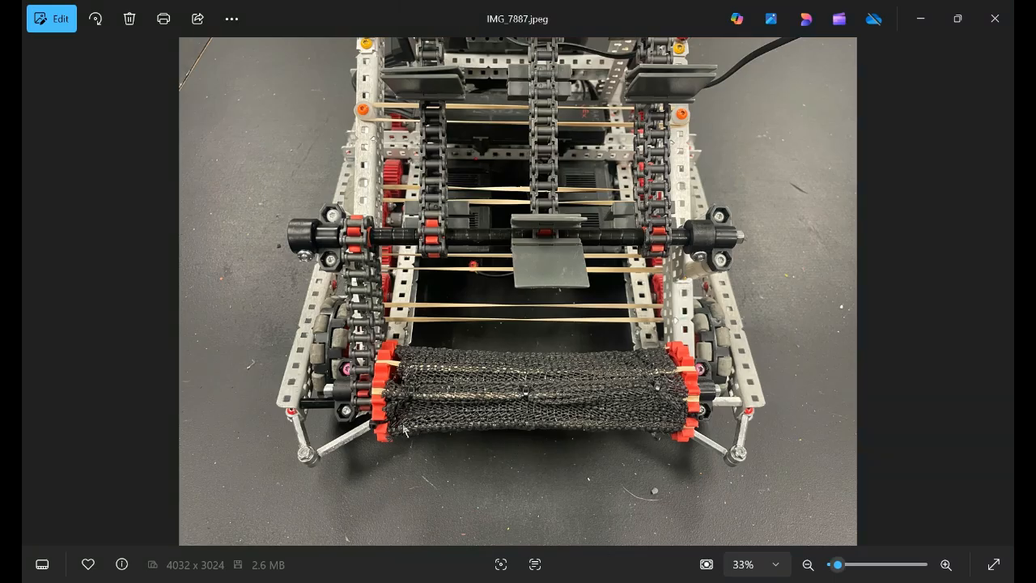
mouse_move(403, 425)
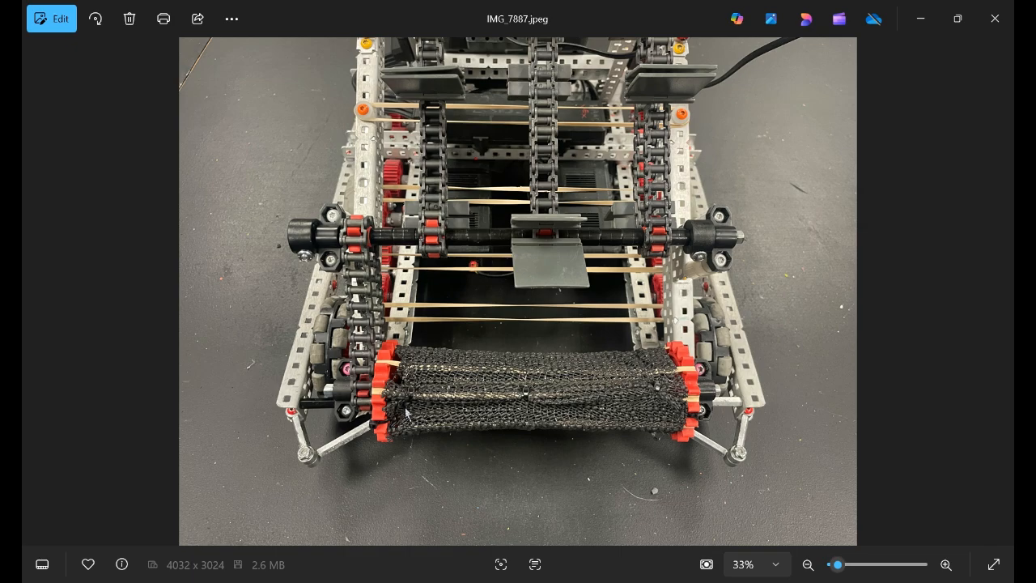
mouse_move(398, 402)
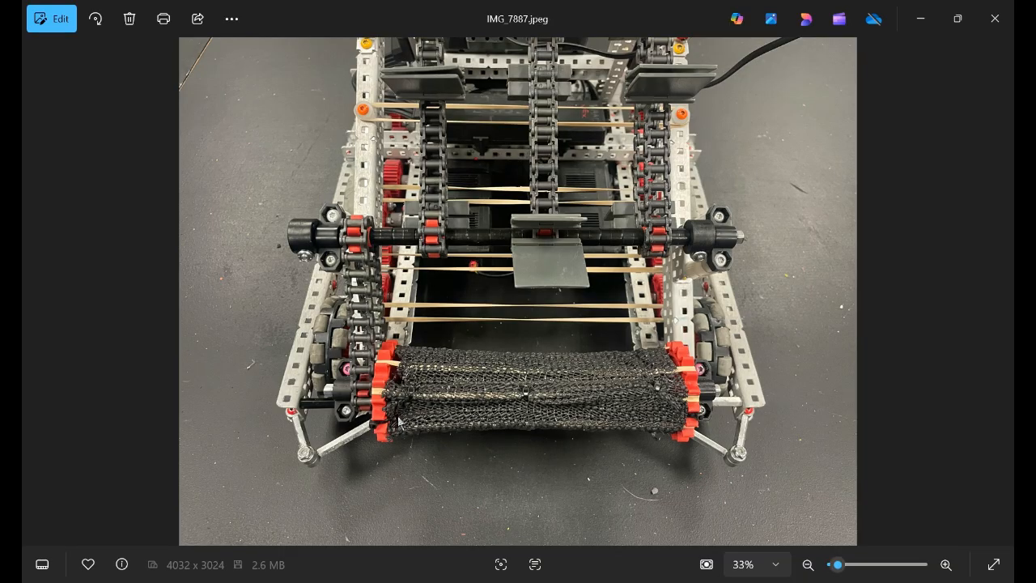
mouse_move(615, 567)
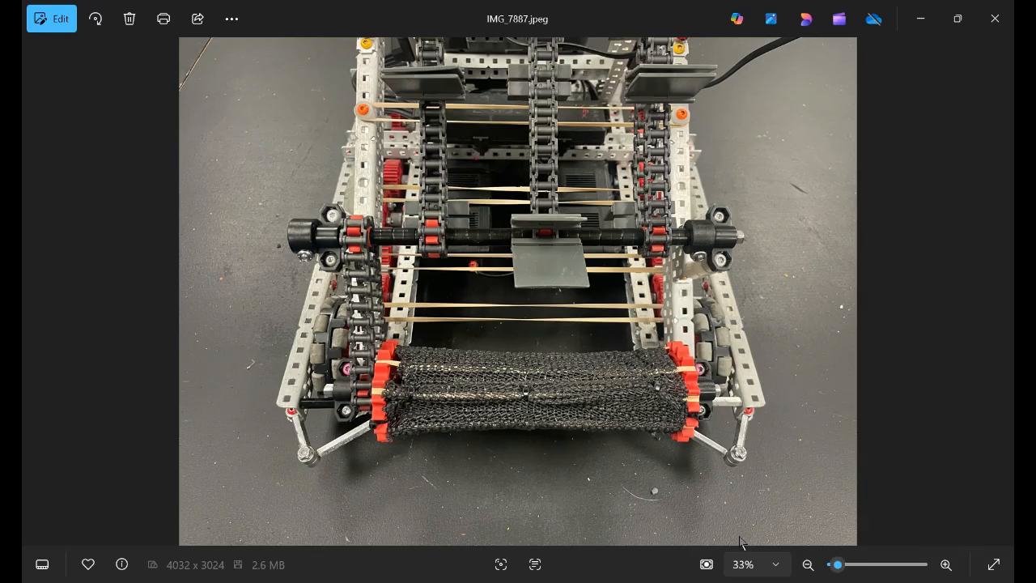
mouse_move(453, 405)
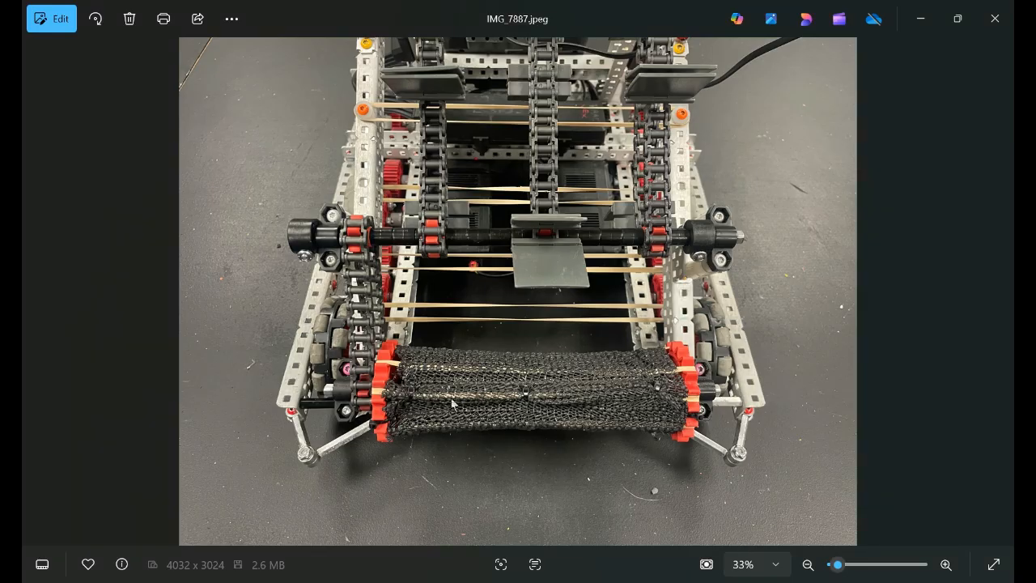
mouse_move(523, 389)
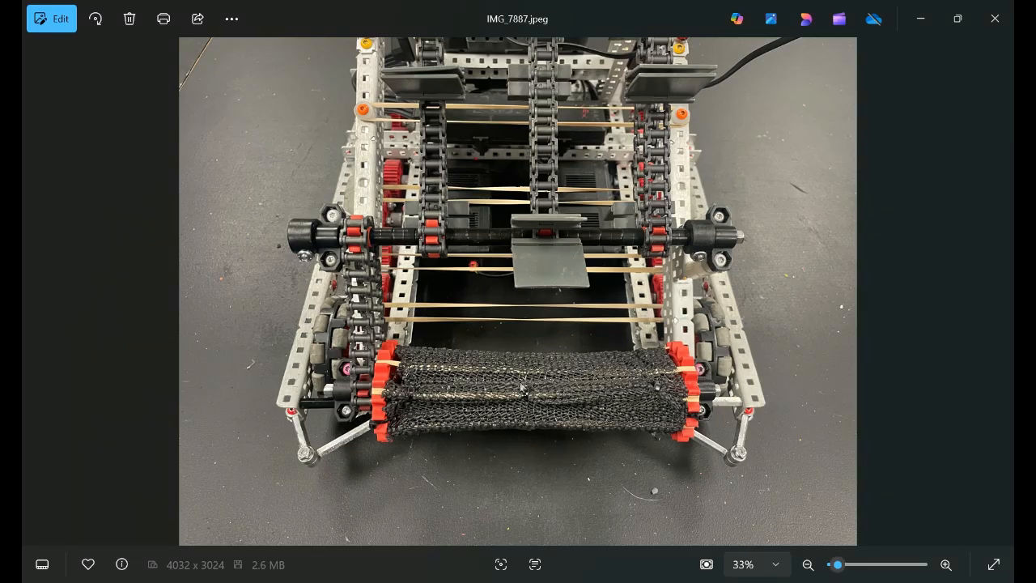
mouse_move(440, 346)
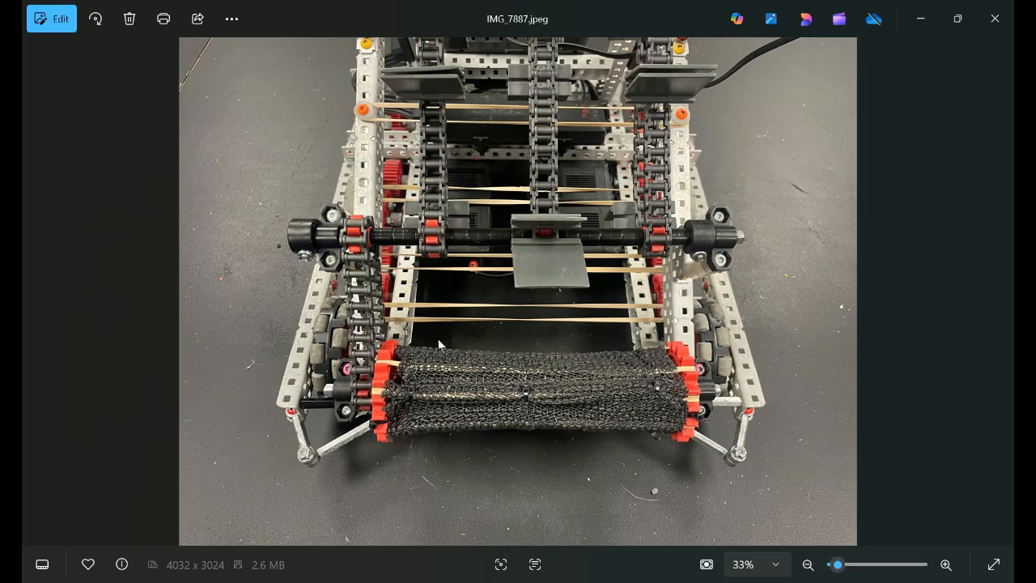
mouse_move(311, 459)
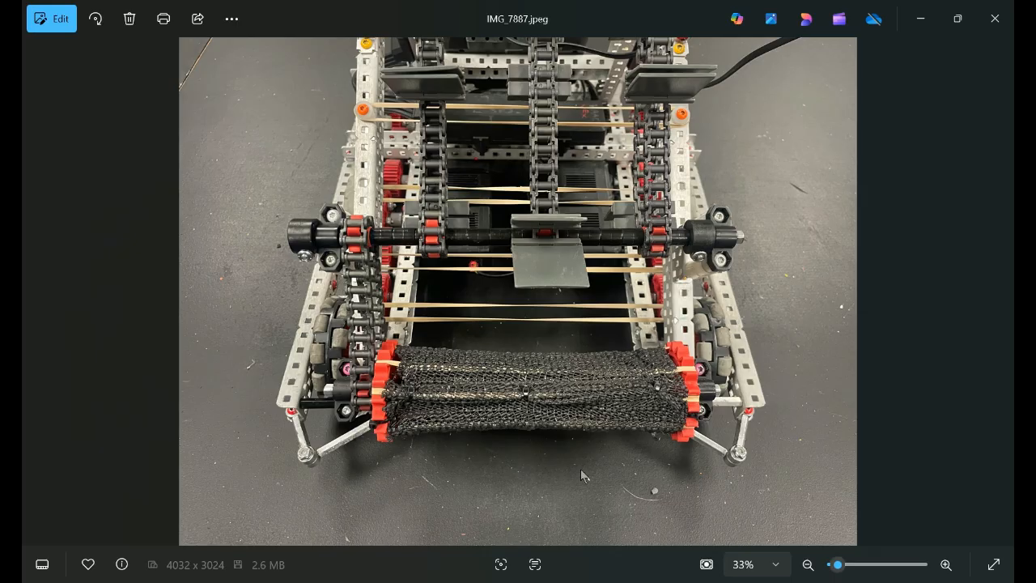
mouse_move(534, 460)
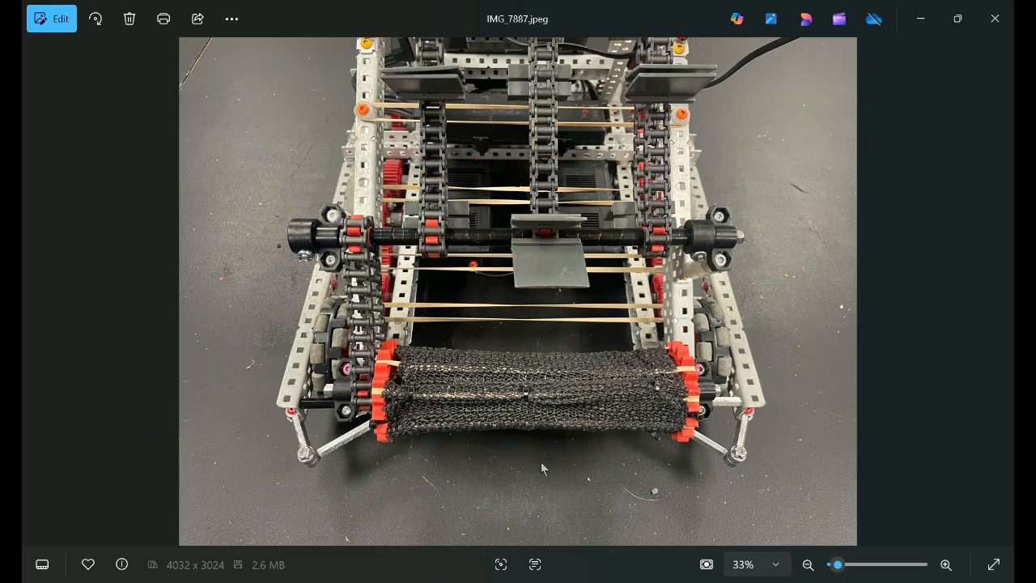
mouse_move(707, 565)
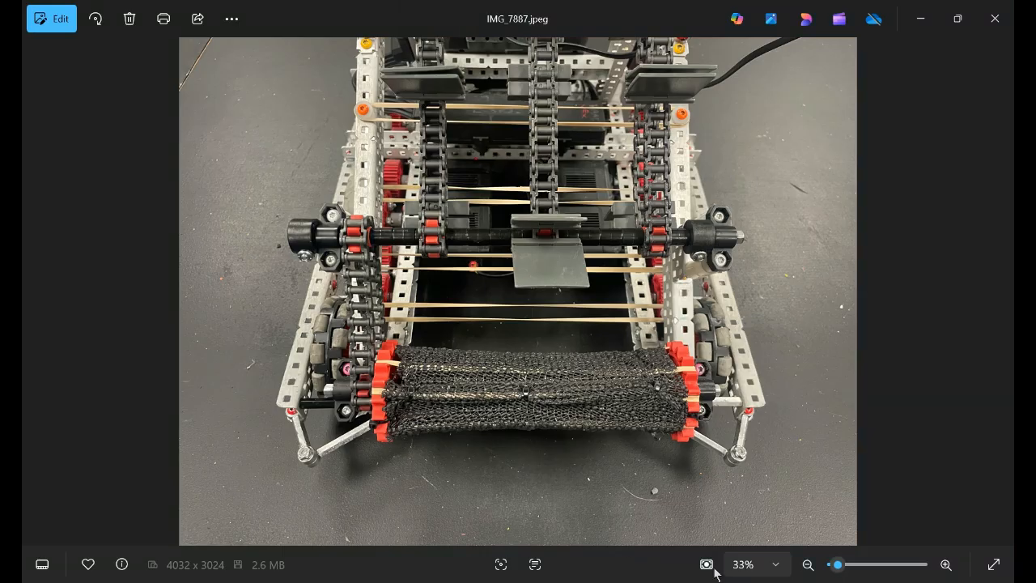
mouse_move(426, 433)
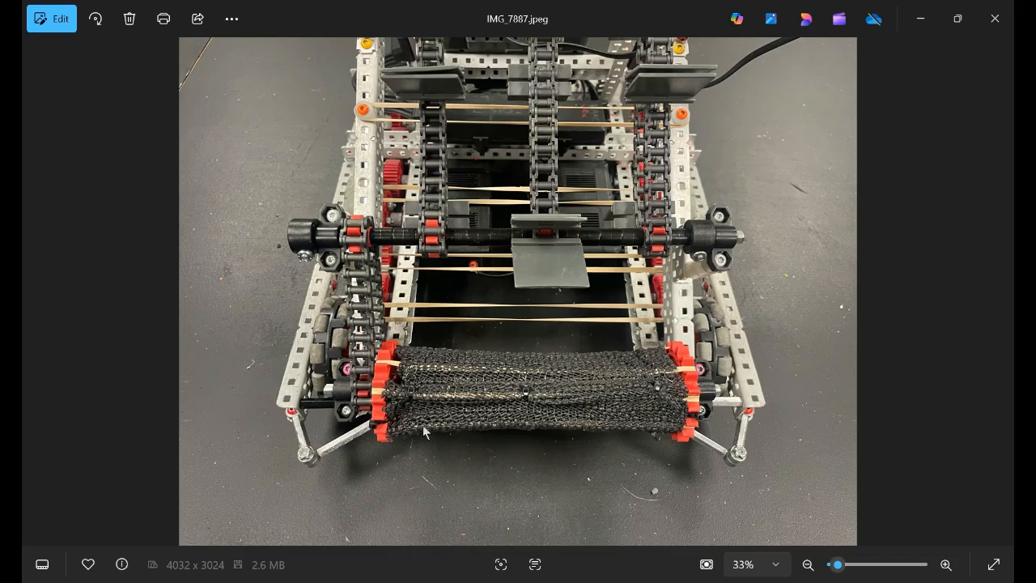
mouse_move(409, 430)
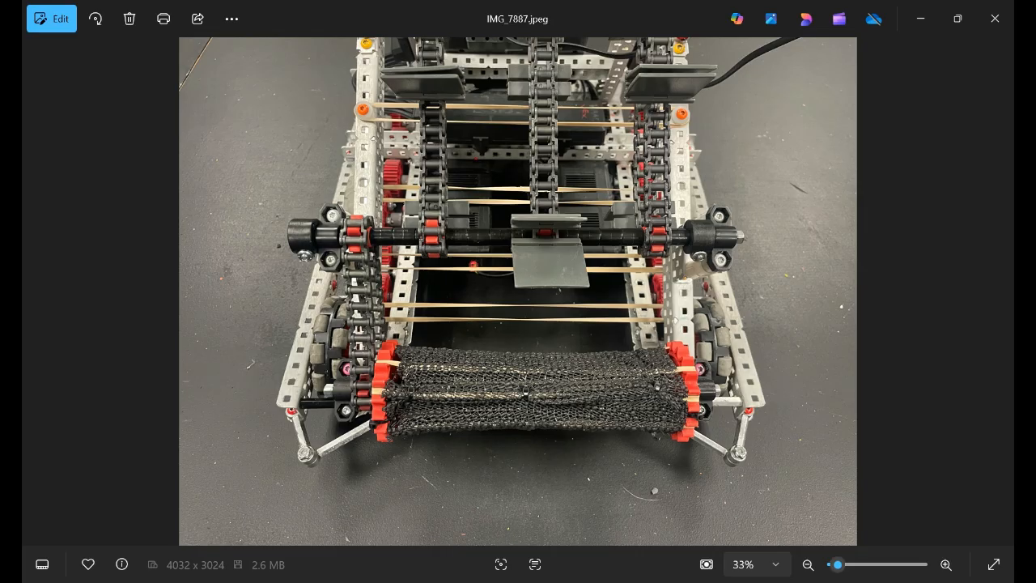
mouse_move(609, 436)
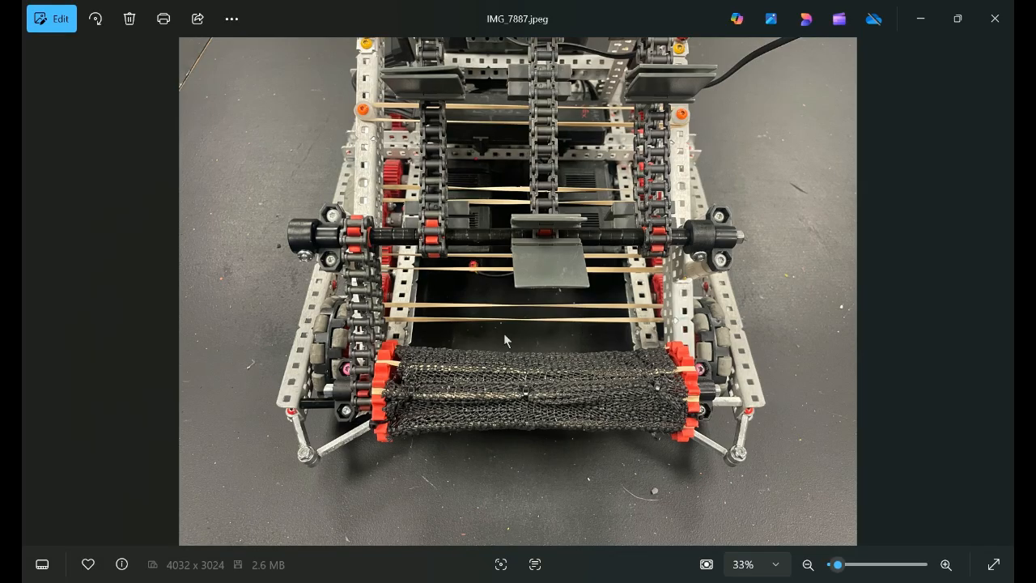
mouse_move(435, 314)
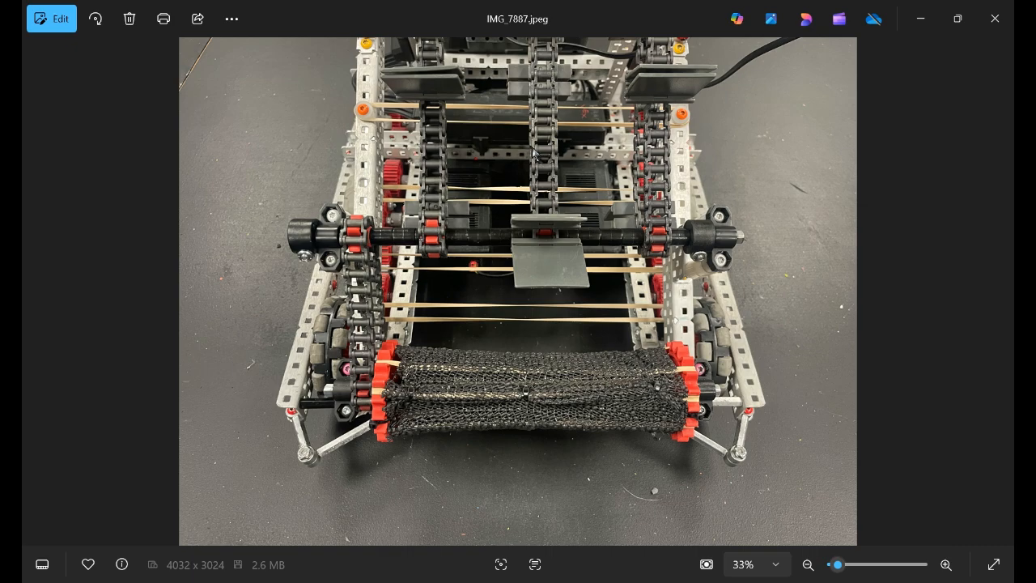
mouse_move(594, 180)
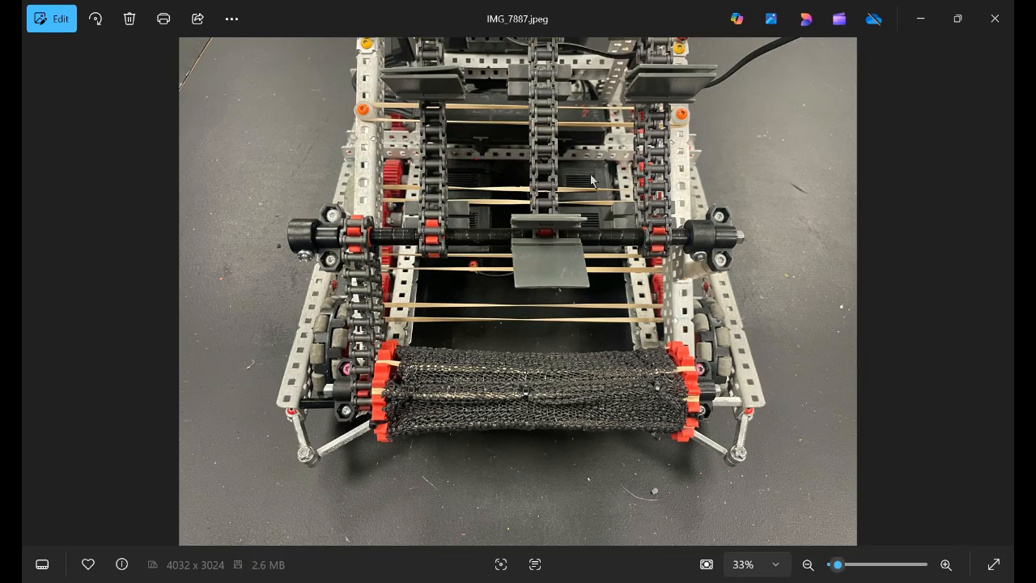
mouse_move(527, 301)
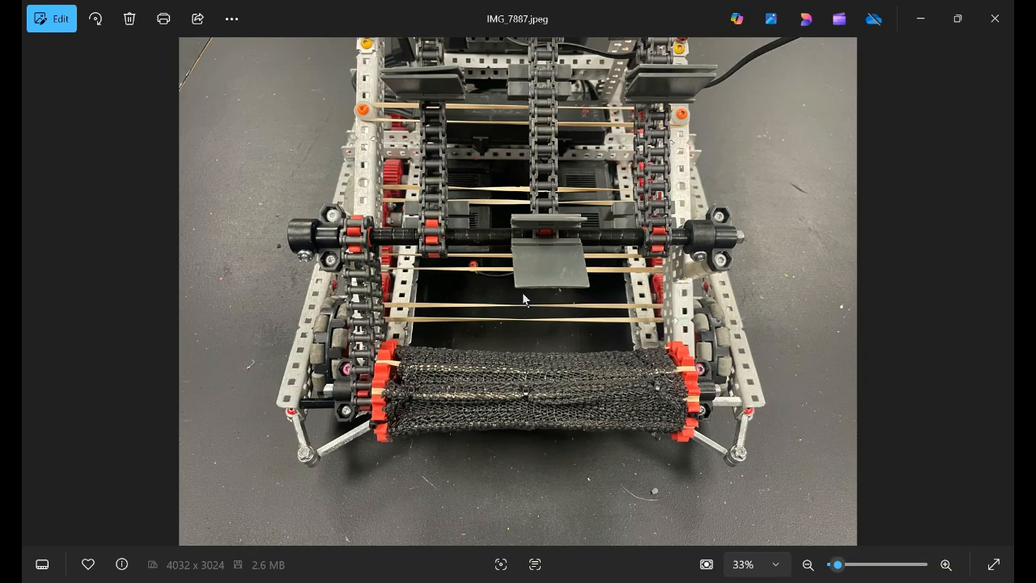
mouse_move(532, 301)
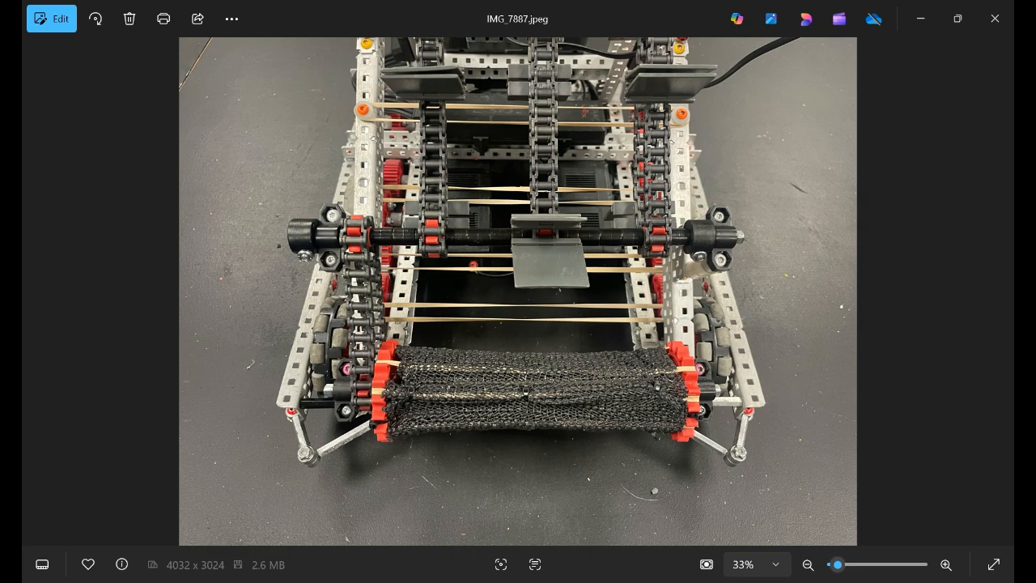
mouse_move(564, 504)
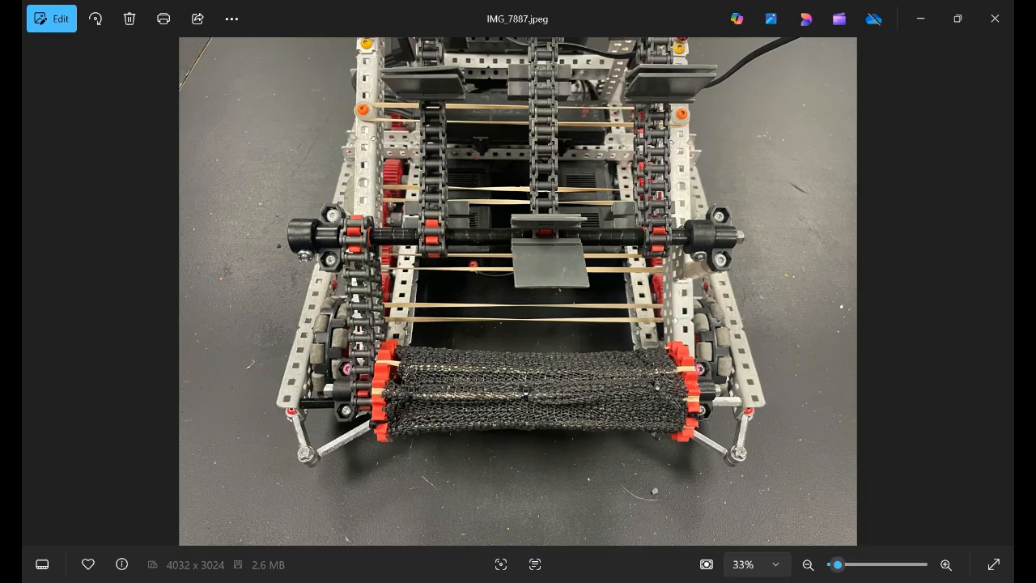
mouse_move(698, 575)
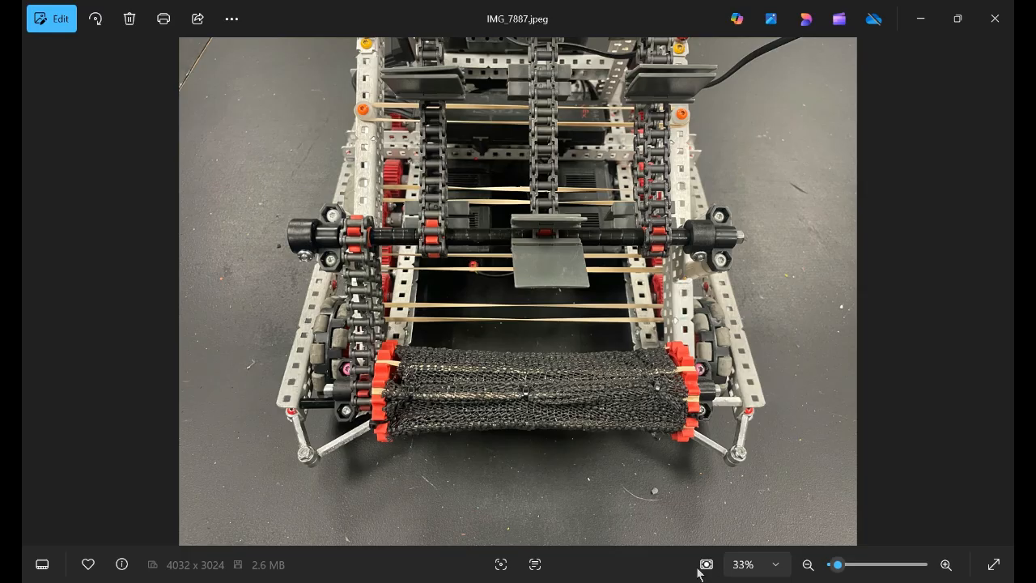
mouse_move(461, 548)
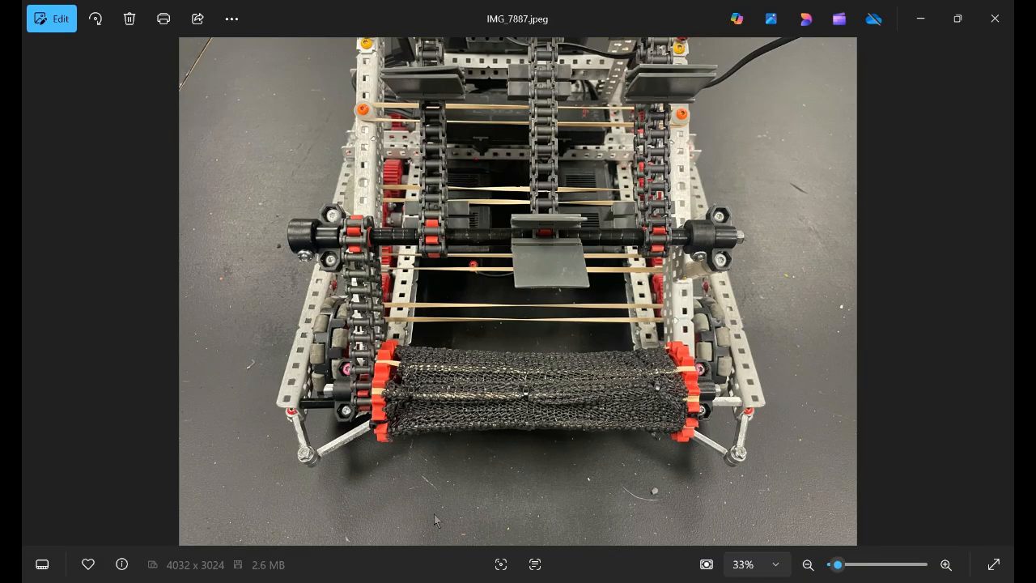
mouse_move(444, 511)
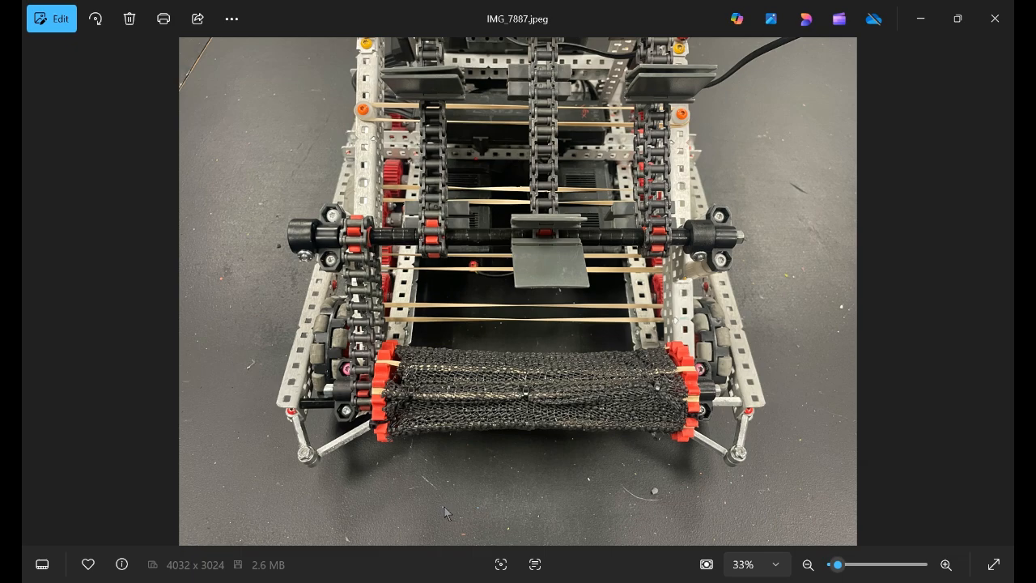
mouse_move(452, 504)
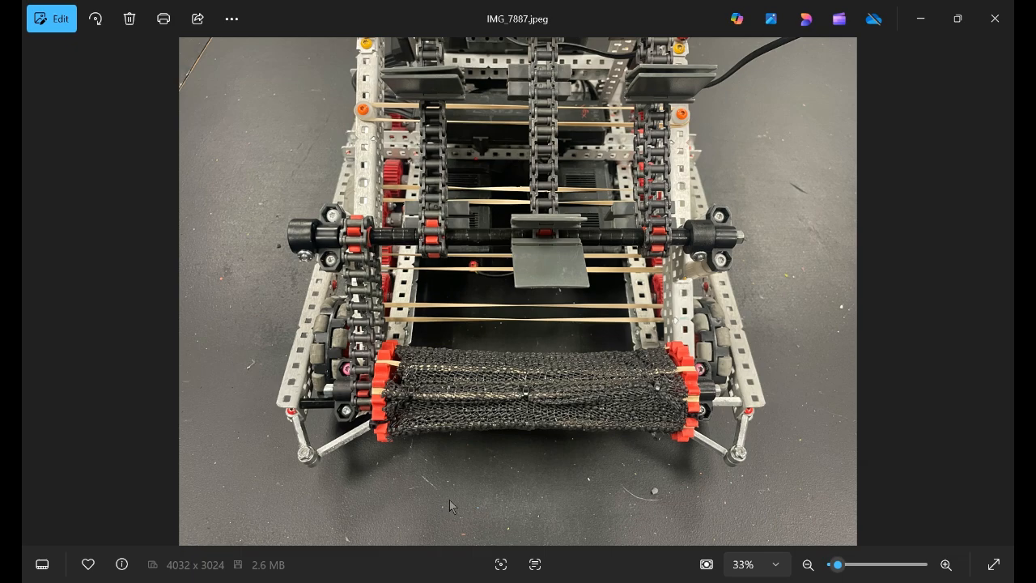
mouse_move(631, 539)
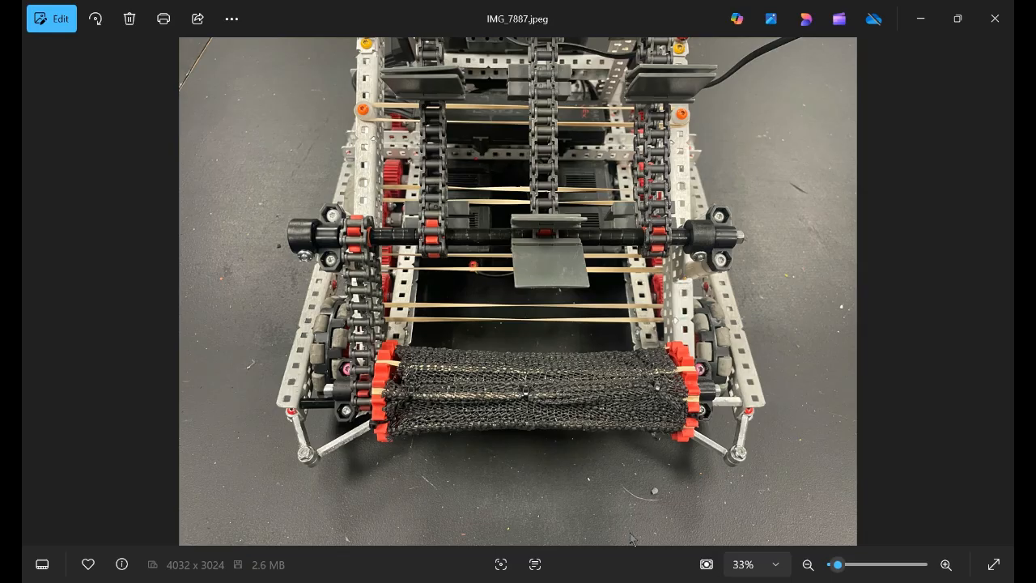
mouse_move(637, 515)
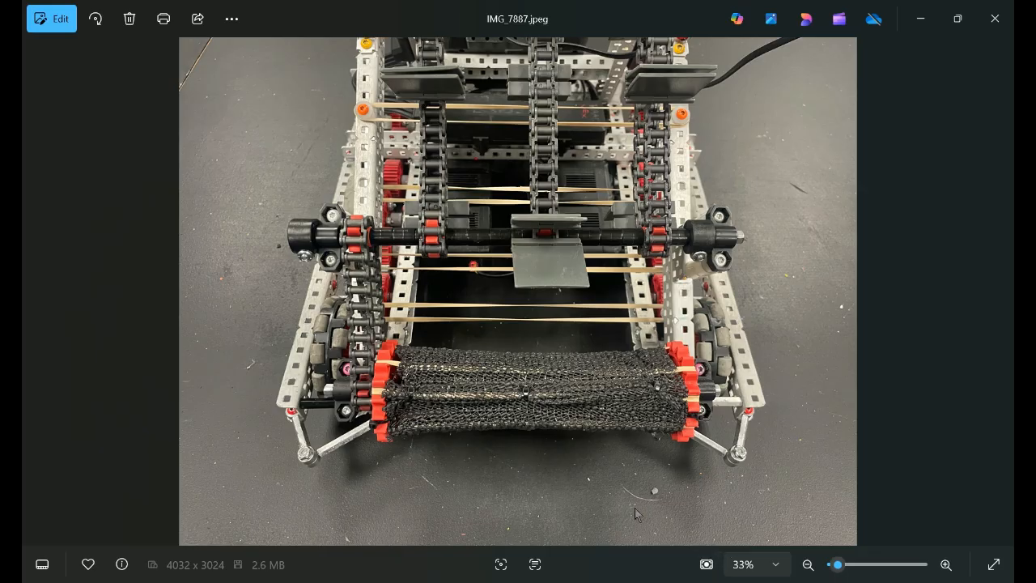
mouse_move(632, 509)
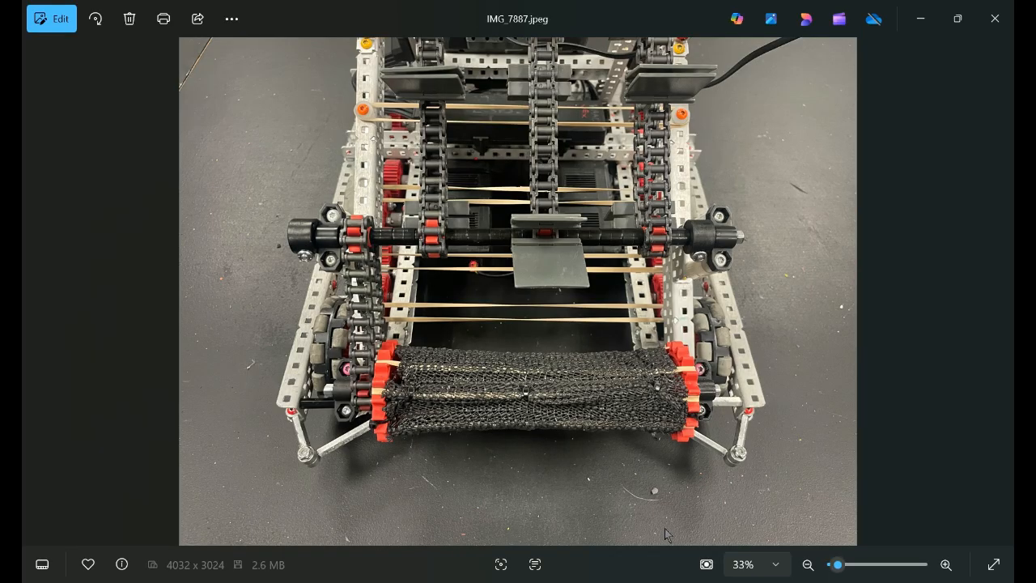
mouse_move(664, 504)
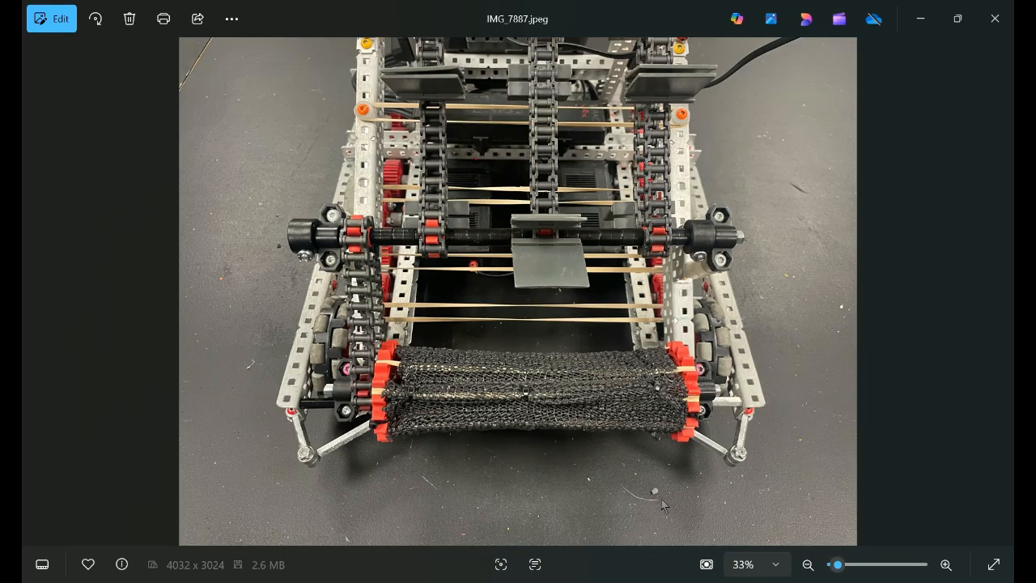